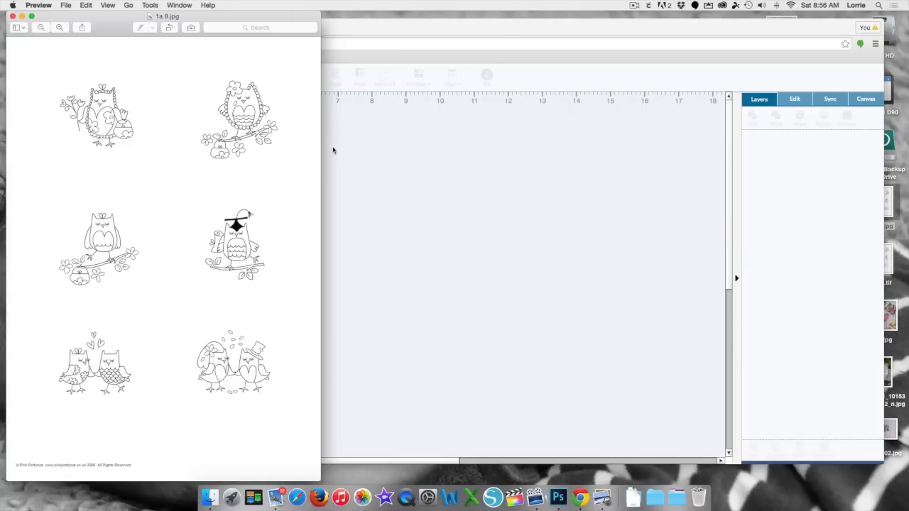
mouse_move(159, 330)
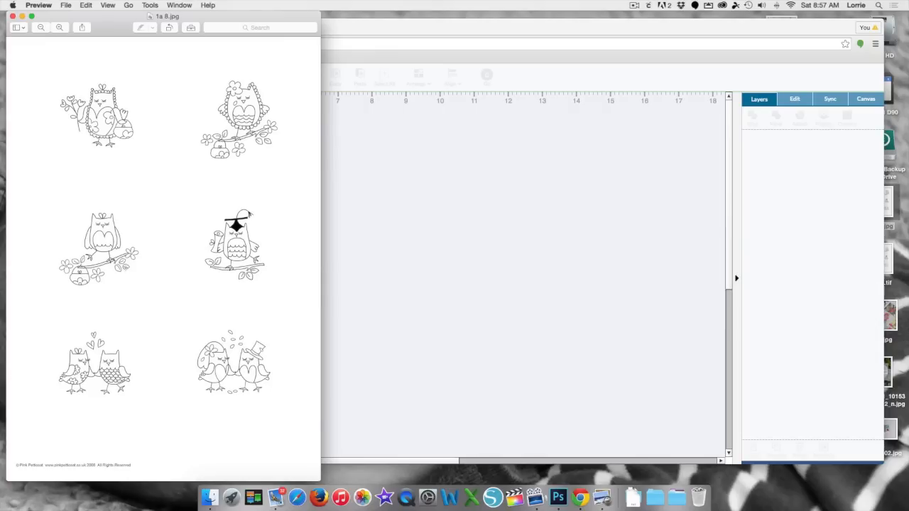
mouse_move(62, 205)
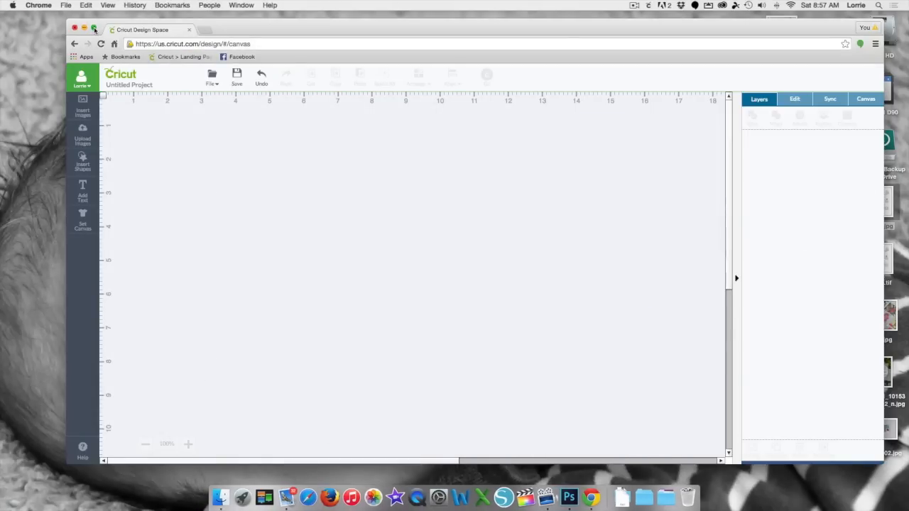
Step: Upload the six-owl sheet JPEG from the Desktop as a basic image marked moderately complex
left_click(94, 30)
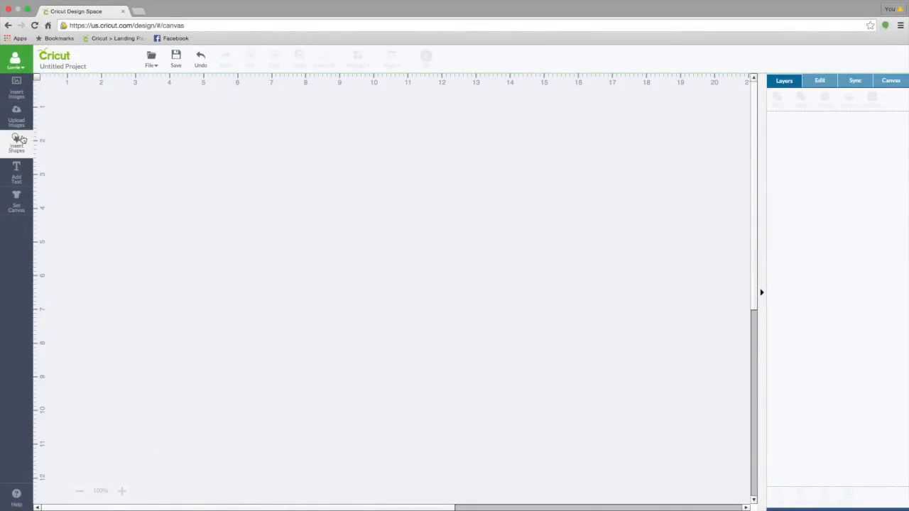
left_click(16, 113)
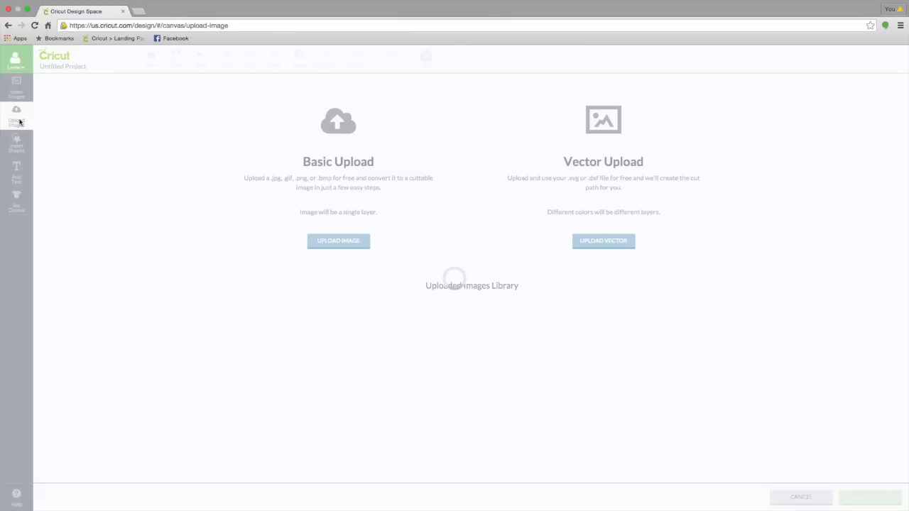
left_click(338, 242)
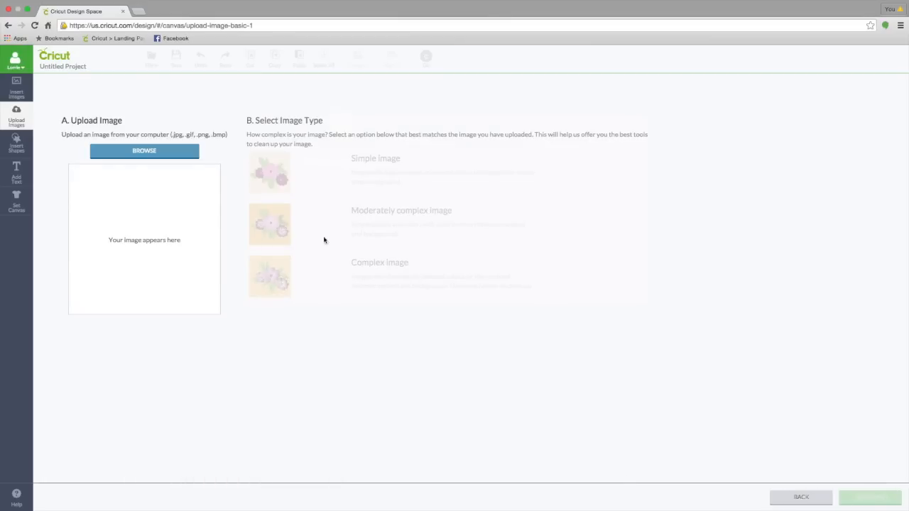
left_click(145, 150)
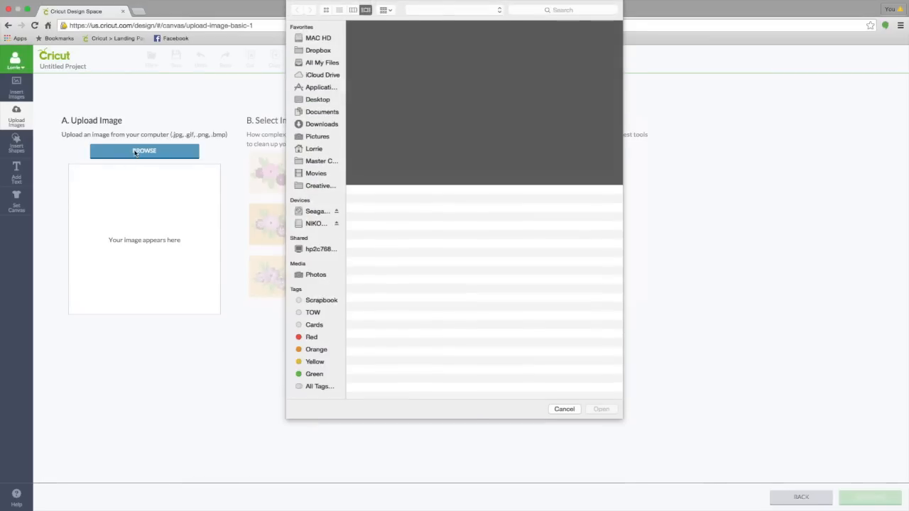
left_click(318, 99)
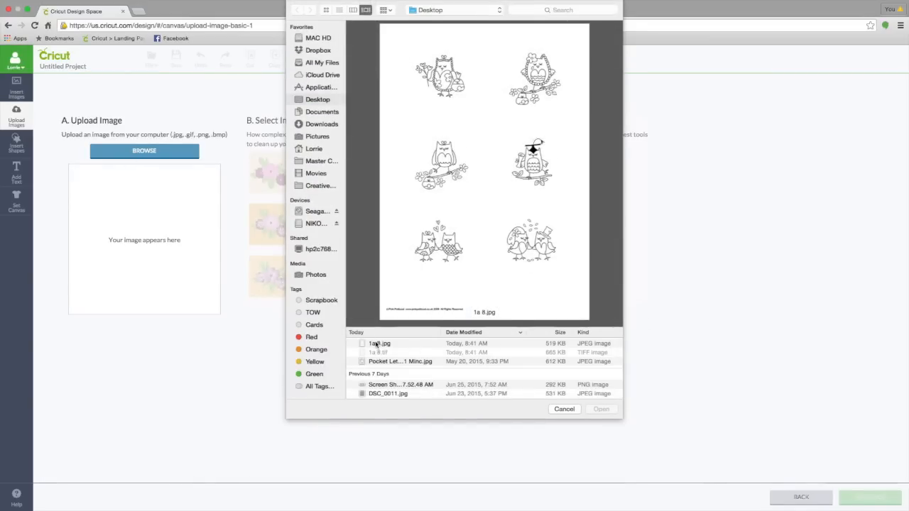
left_click(378, 343)
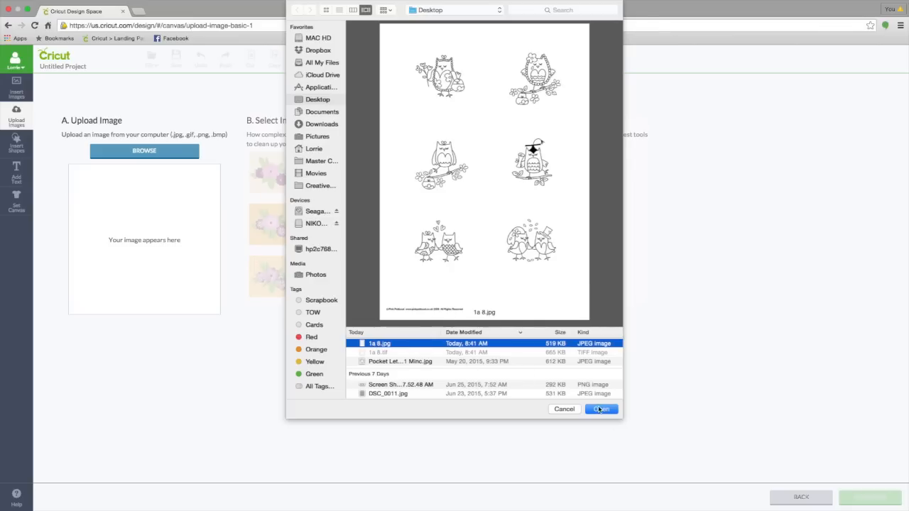
left_click(601, 409)
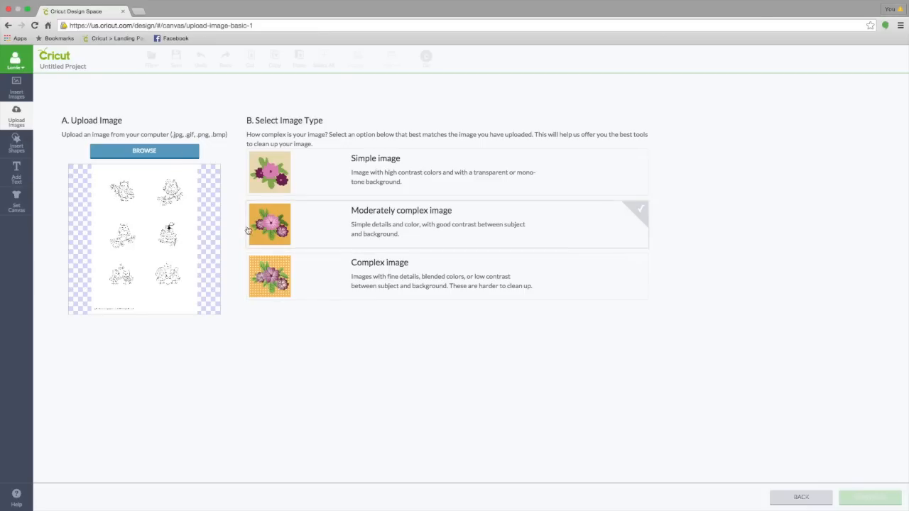
left_click(448, 225)
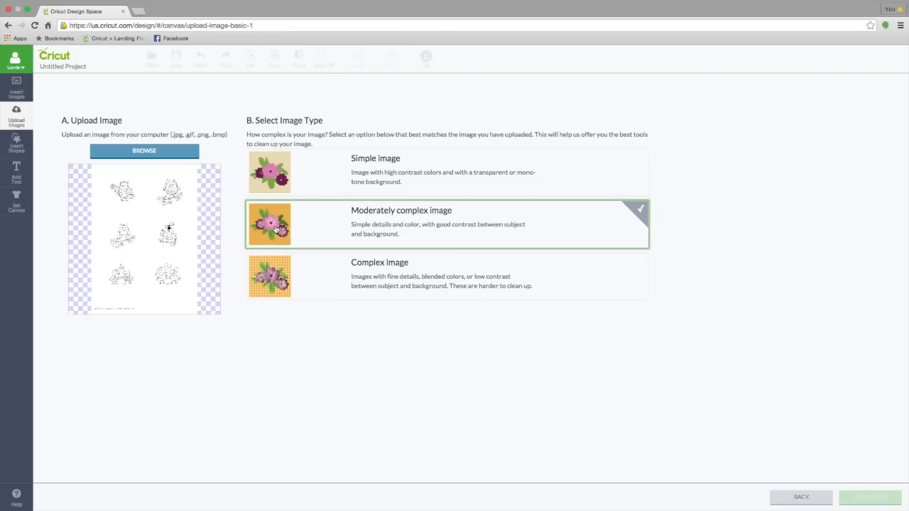
mouse_move(449, 227)
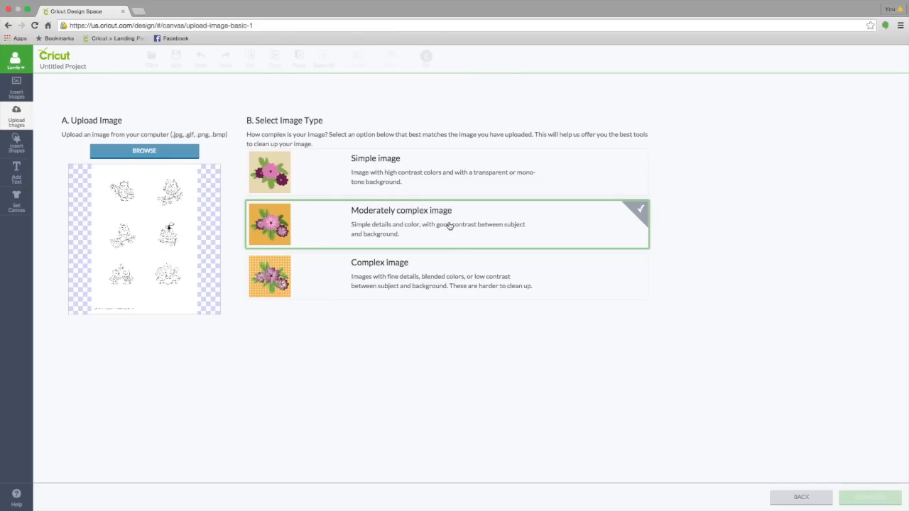
Step: Continue to clean-up and zoom out until all six owls and the copyright line show
left_click(869, 497)
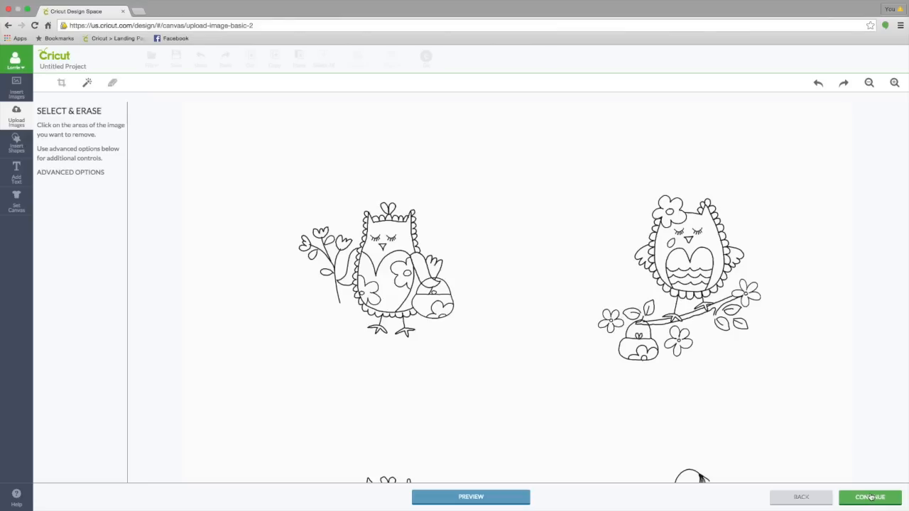
scroll("down", 3)
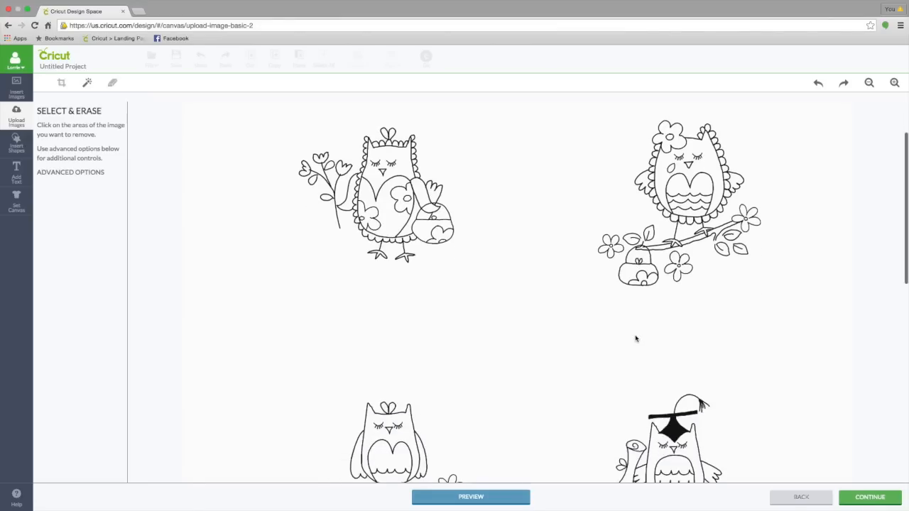
scroll("down", 3)
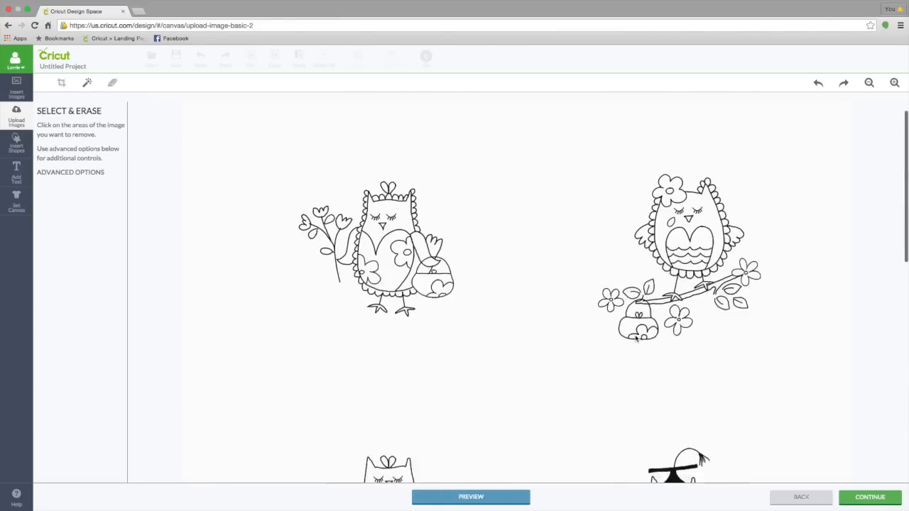
left_click(870, 82)
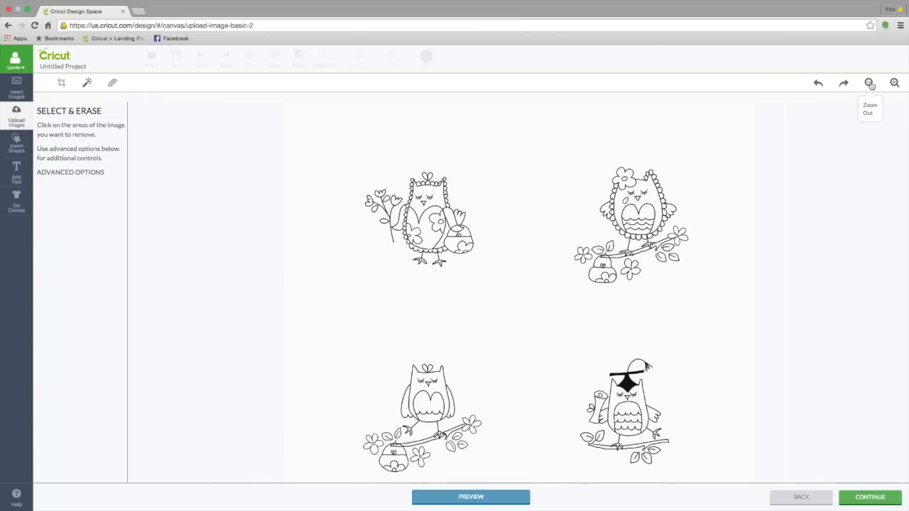
left_click(870, 83)
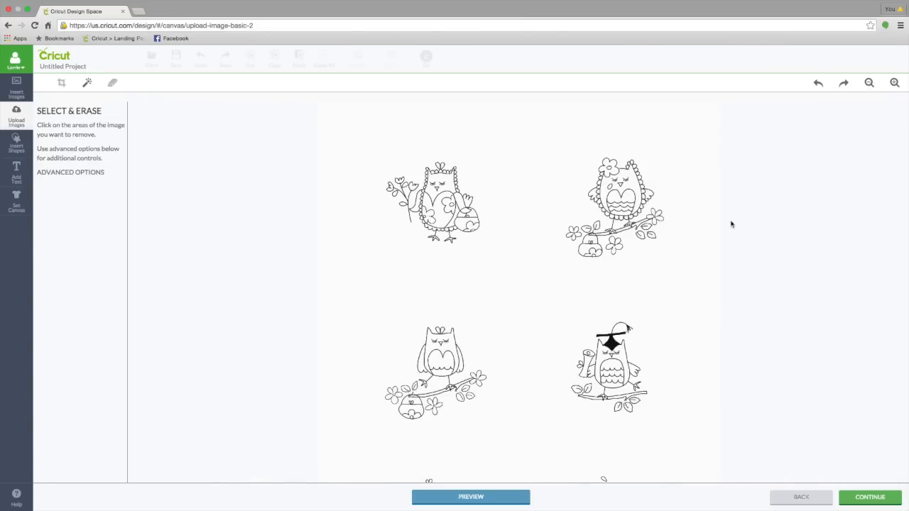
left_click(869, 82)
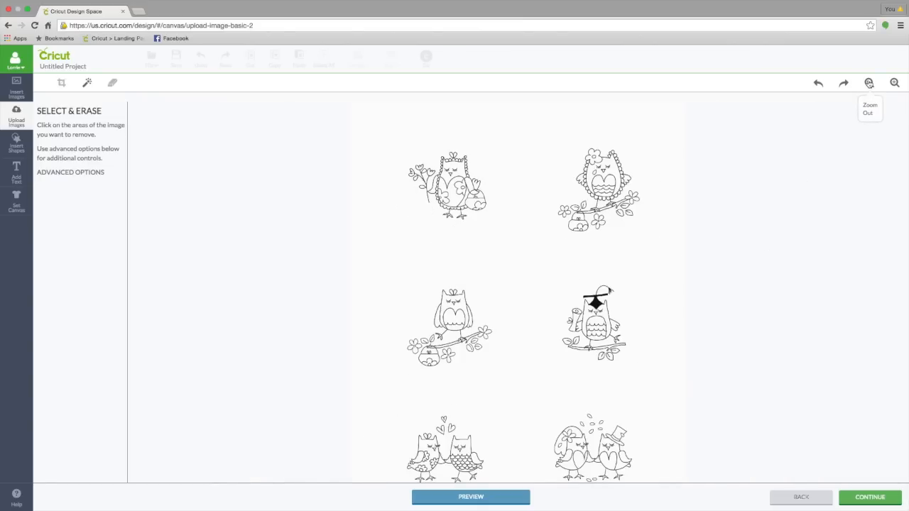
left_click(869, 82)
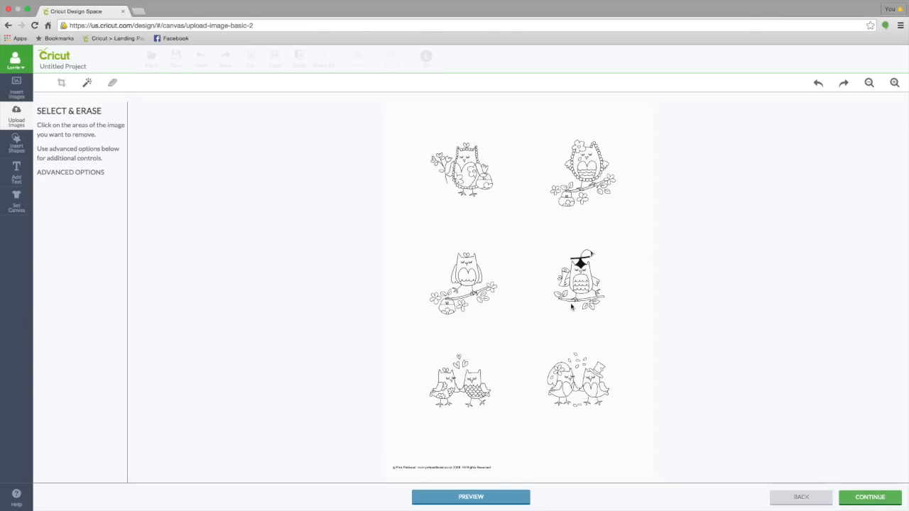
mouse_move(63, 82)
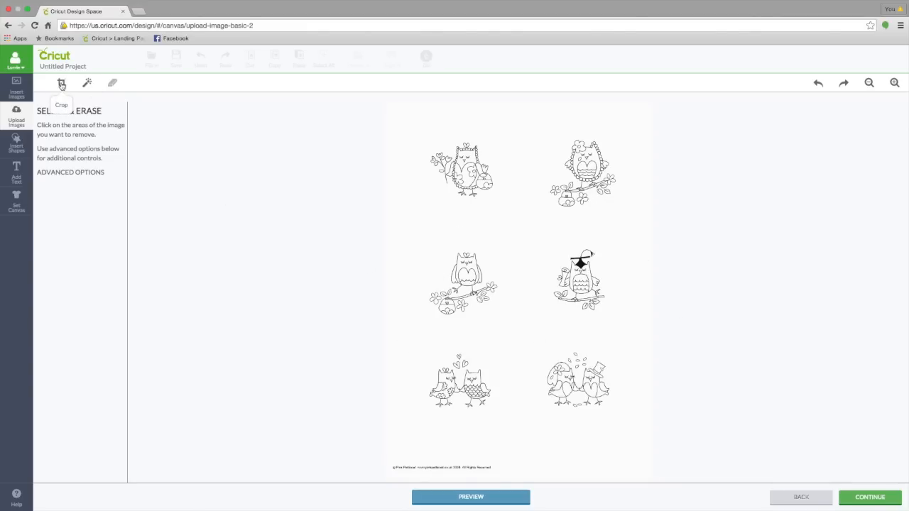
Step: Crop the sheet to the owl perched on the flowering branch with the hanging bag
left_click(61, 83)
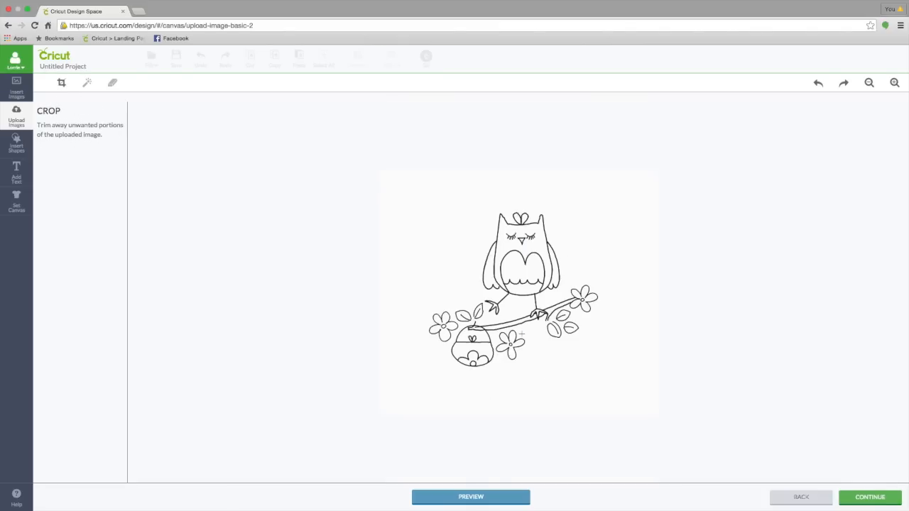
mouse_move(818, 83)
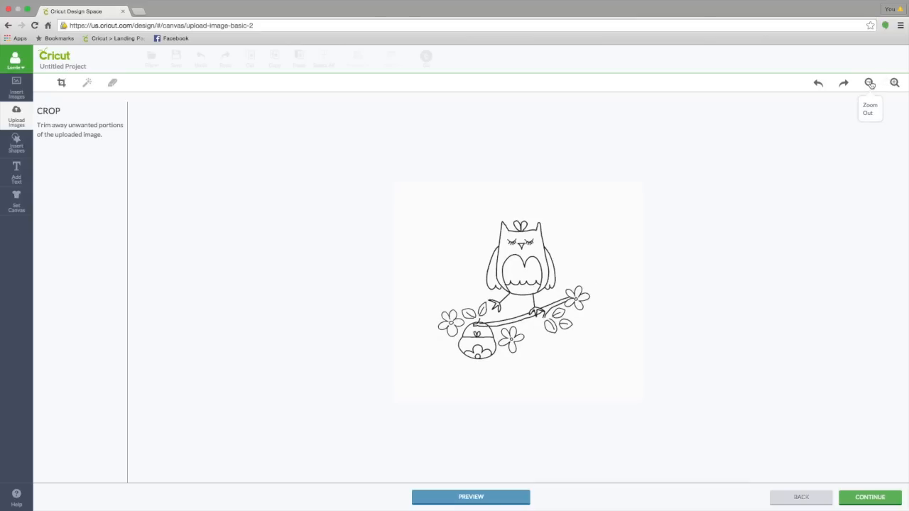
mouse_move(458, 484)
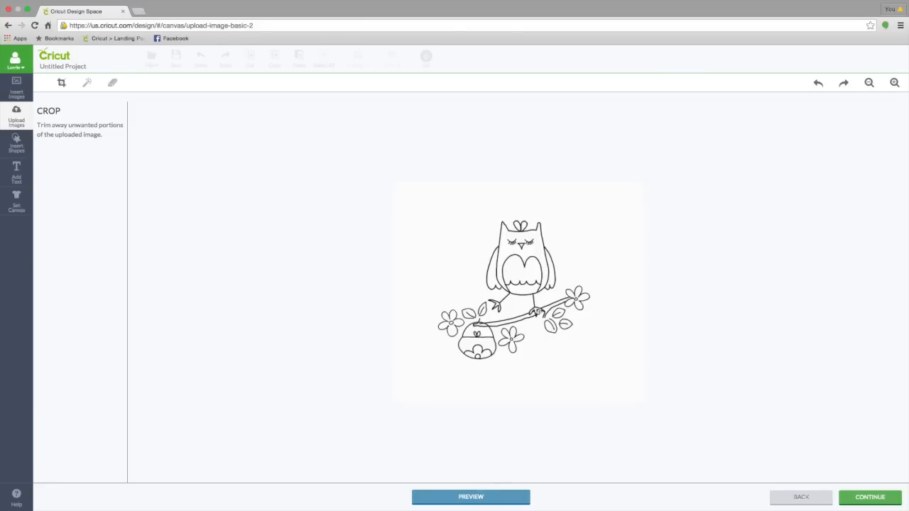
mouse_move(89, 82)
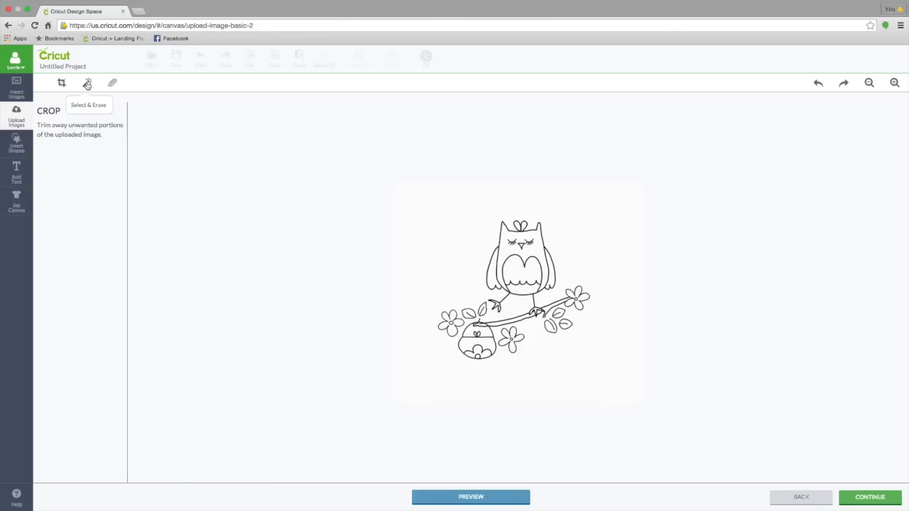
Step: Use Select & Erase on the background and preview the owl's cut outline as one silhouette
left_click(88, 82)
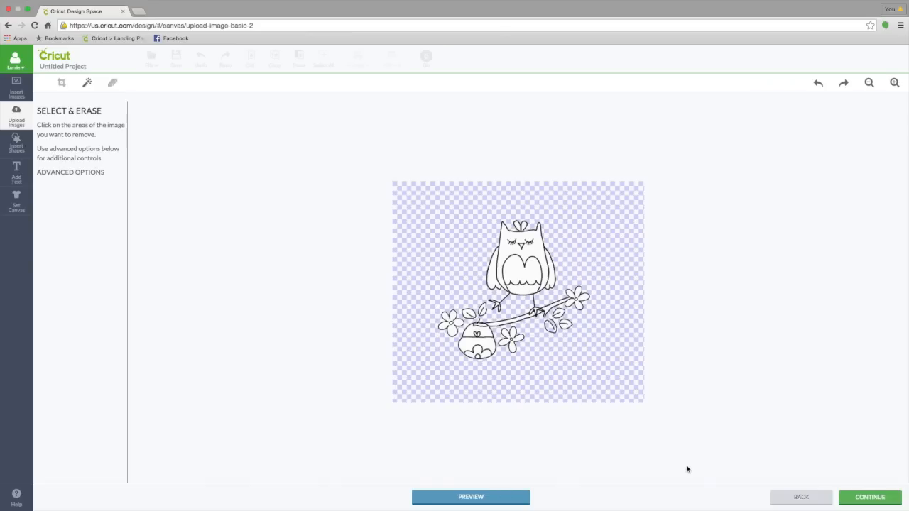
left_click(472, 497)
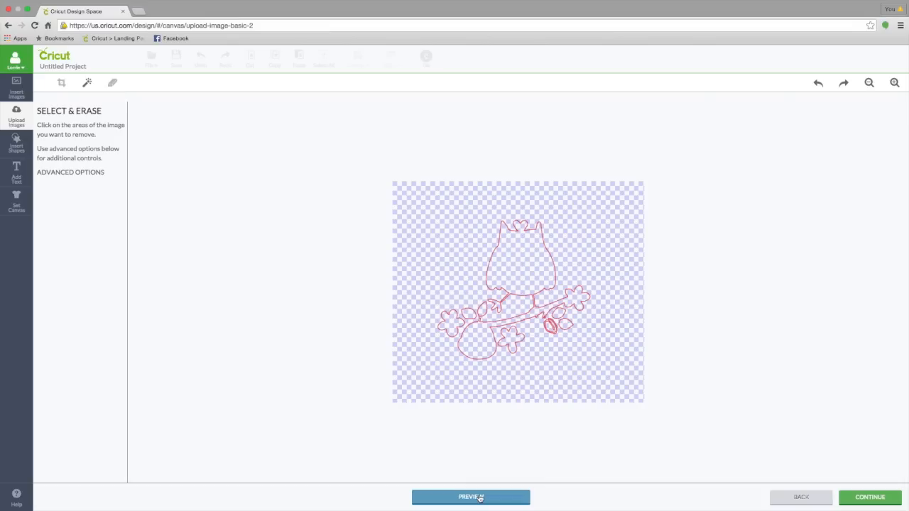
left_click(472, 497)
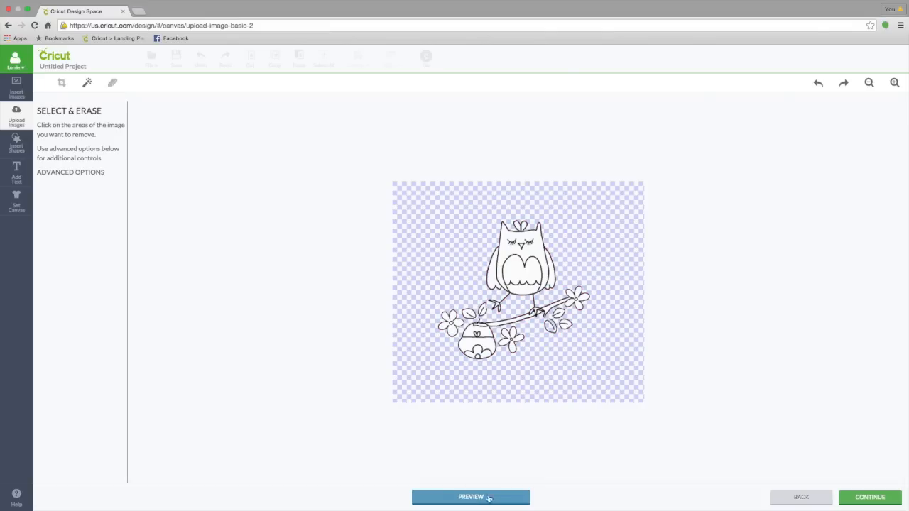
Step: Continue to naming and keep Preserve original image within shape enabled for print then cut
left_click(869, 497)
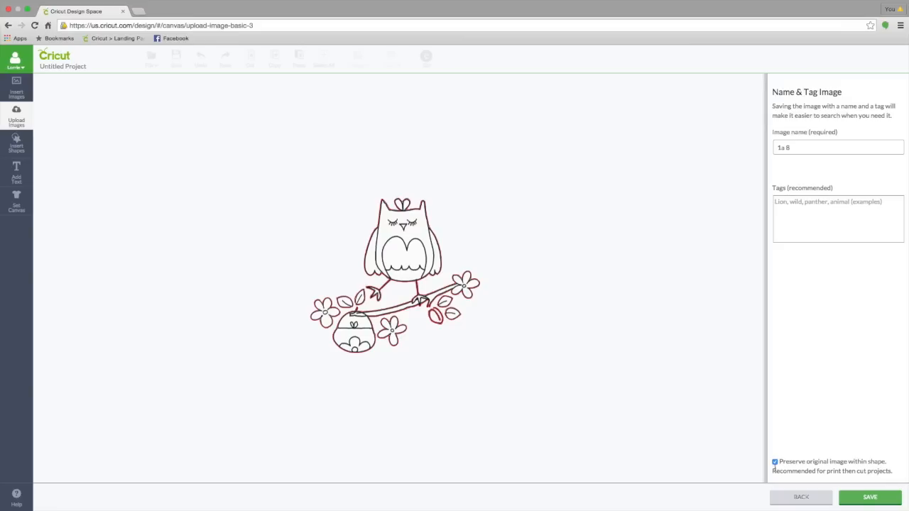
left_click(775, 462)
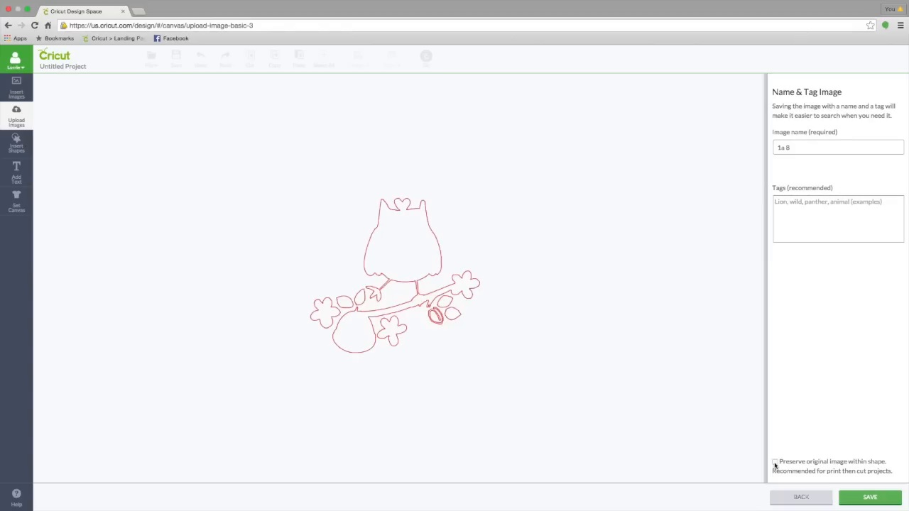
left_click(776, 462)
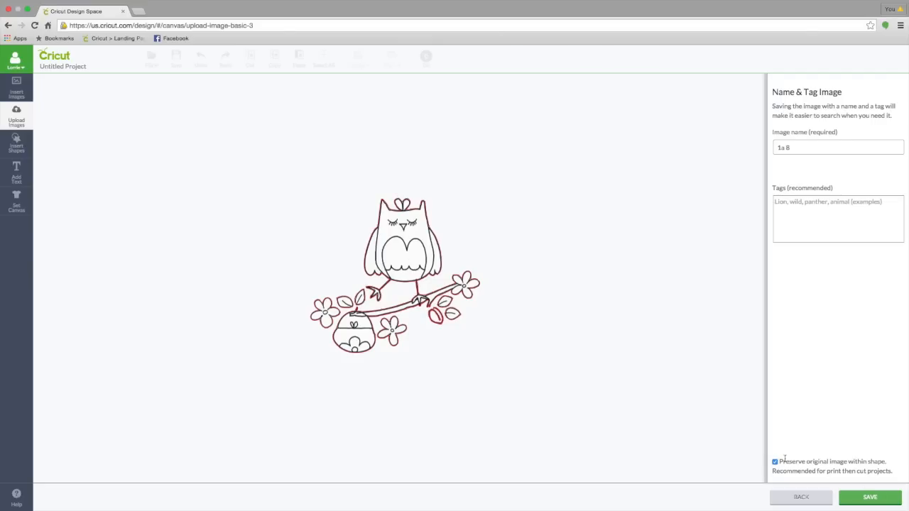
Step: Save the owl, insert it from uploads, and resize it to sit at the canvas's upper middle
left_click(870, 497)
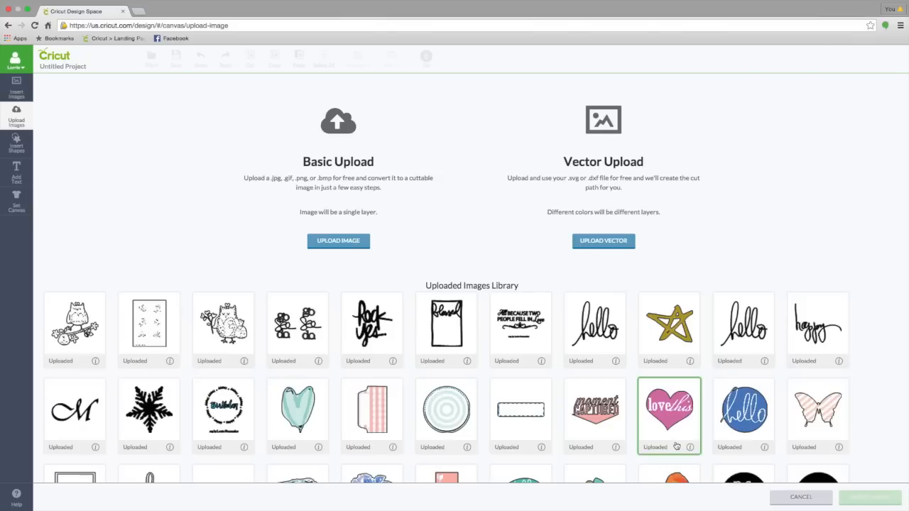
left_click(74, 330)
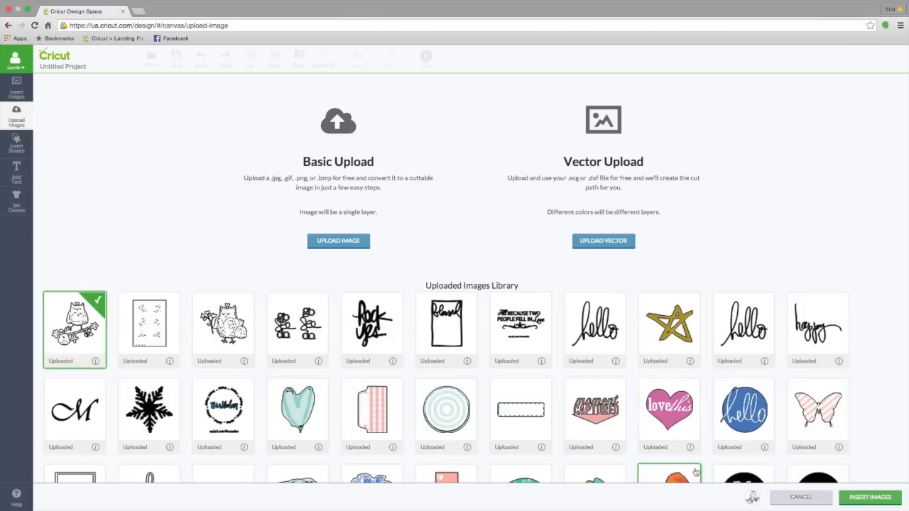
left_click(868, 497)
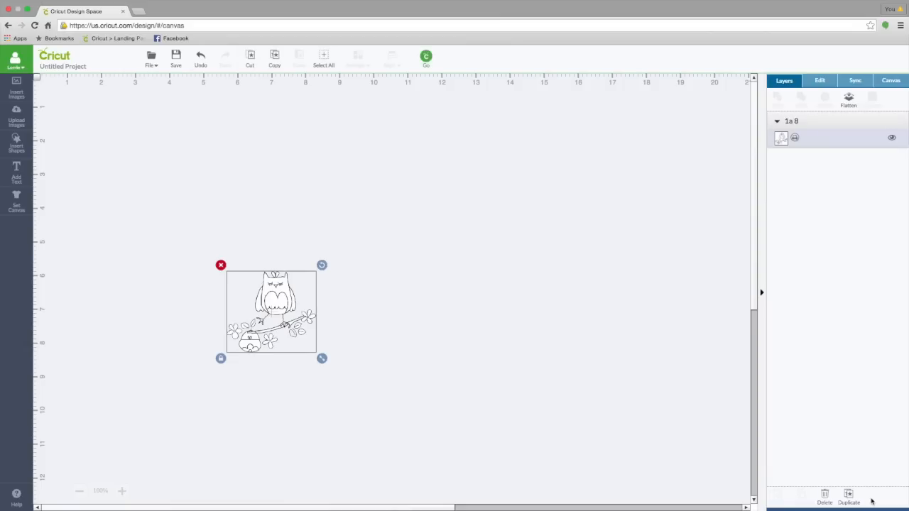
left_click_drag(321, 358, 440, 466)
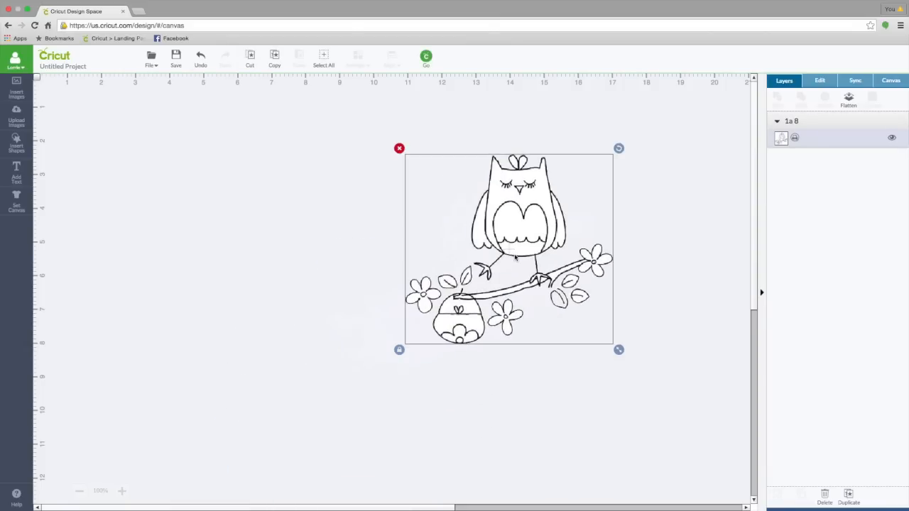
left_click_drag(619, 349, 523, 262)
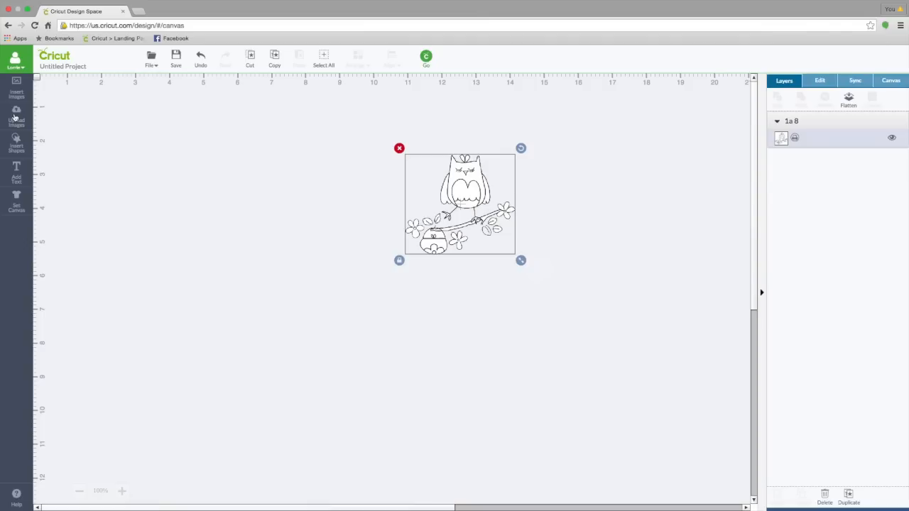
Step: Upload the six-owl JPEG again as moderately complex and continue to clean-up
left_click(16, 117)
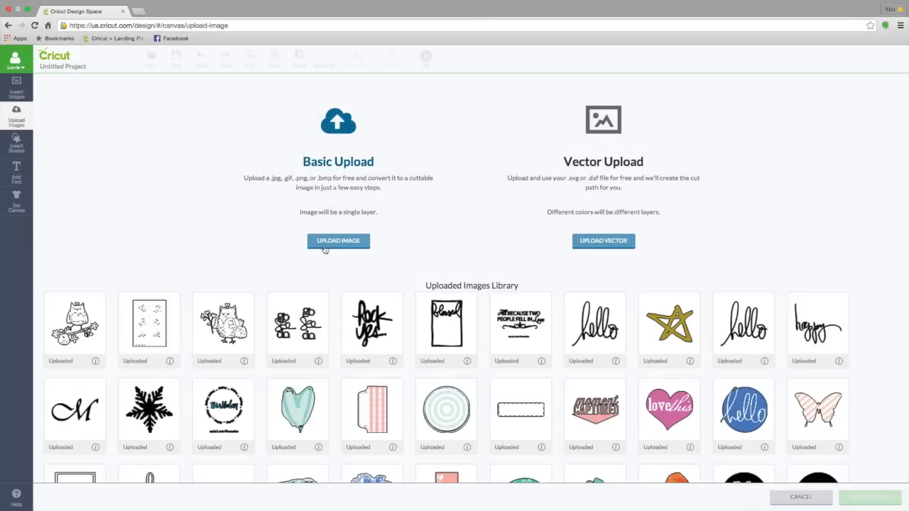
left_click(338, 242)
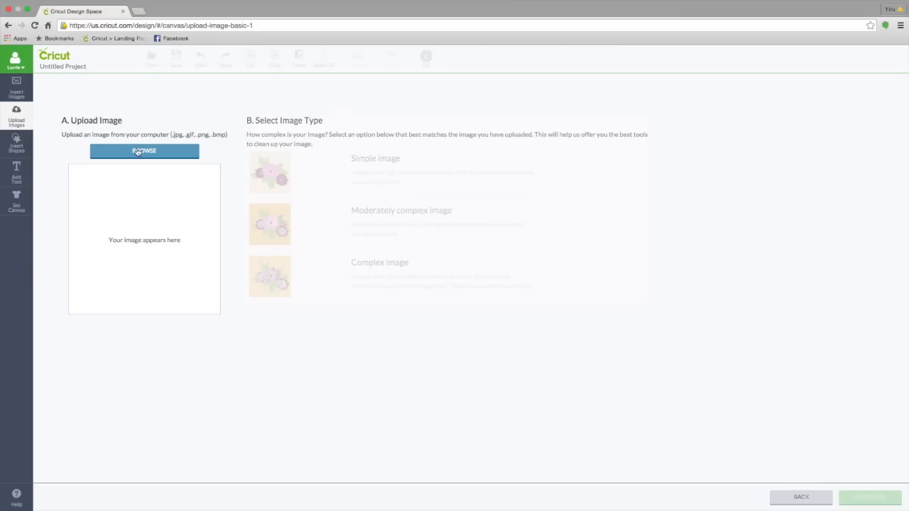
left_click(145, 151)
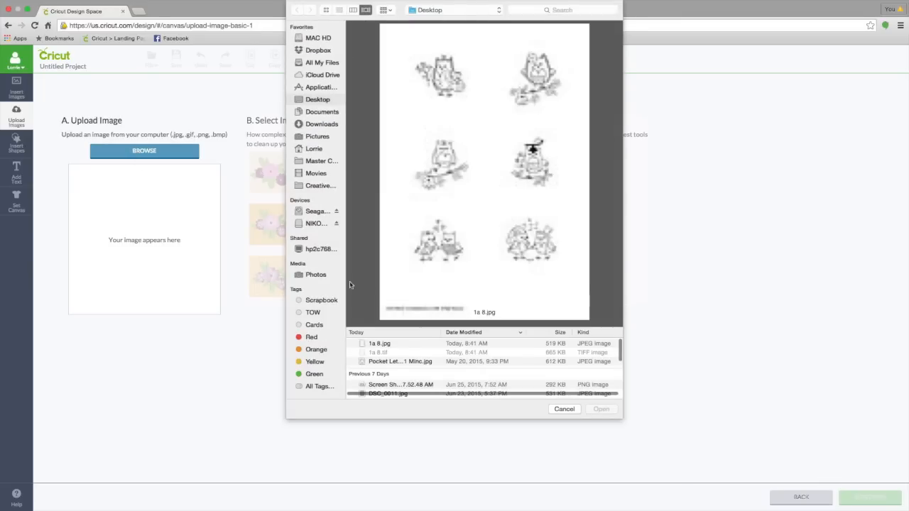
left_click(379, 343)
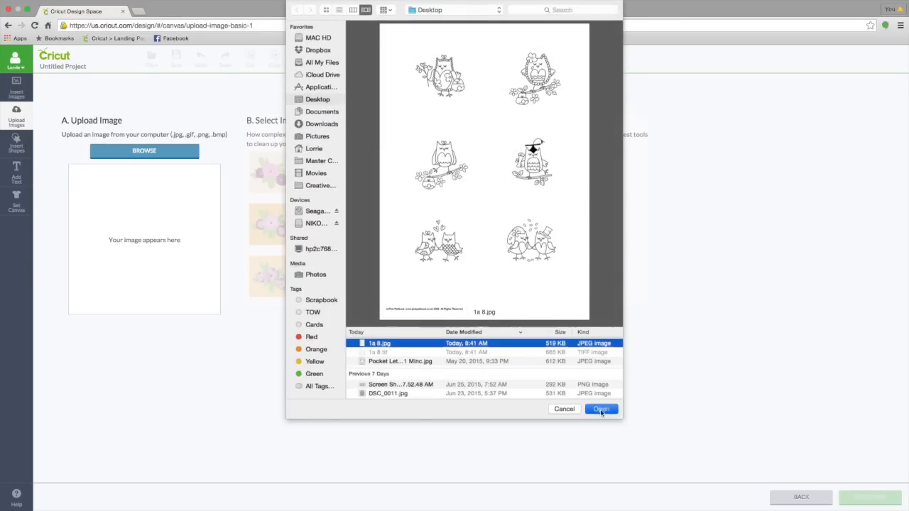
left_click(601, 409)
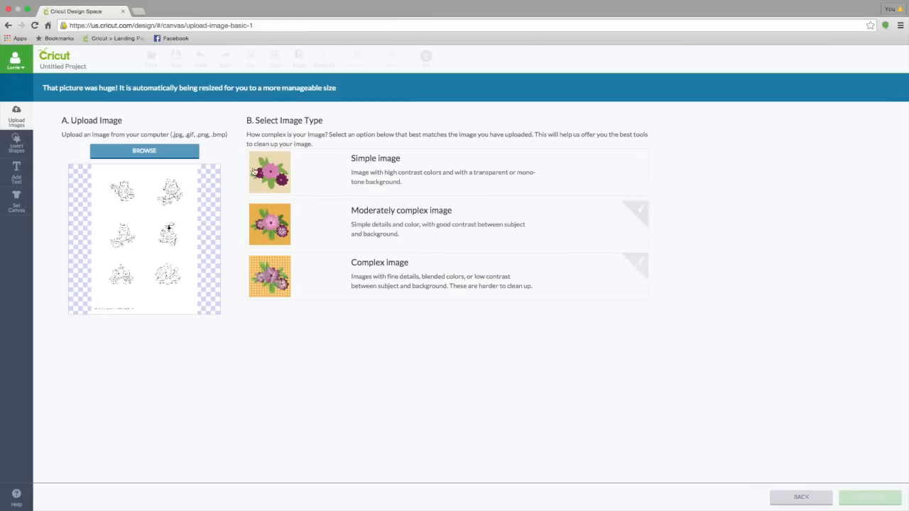
left_click(448, 224)
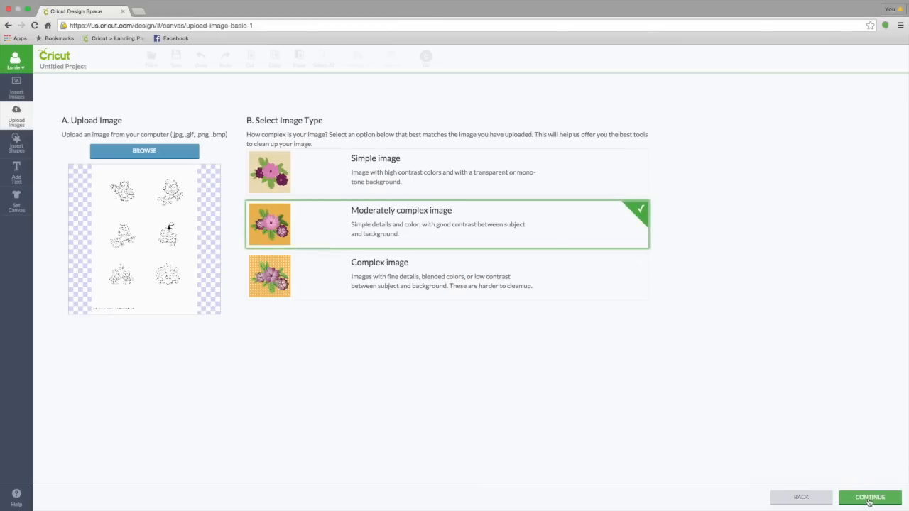
left_click(870, 498)
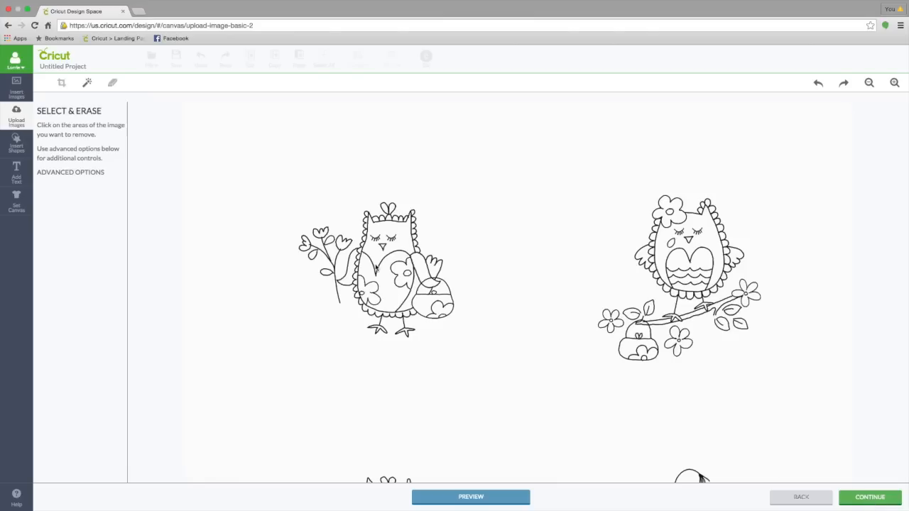
mouse_move(845, 100)
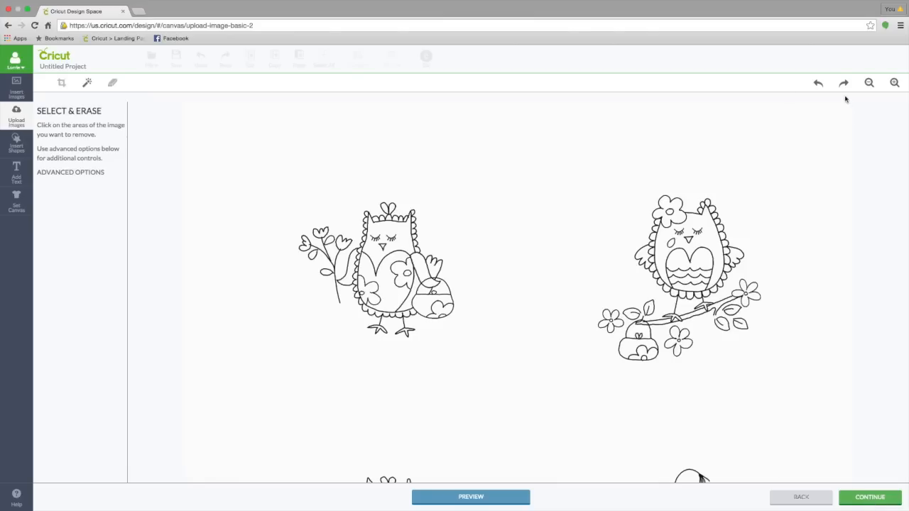
Step: Crop to the flower-holding owl, erase its white background, and continue to naming
left_click(63, 83)
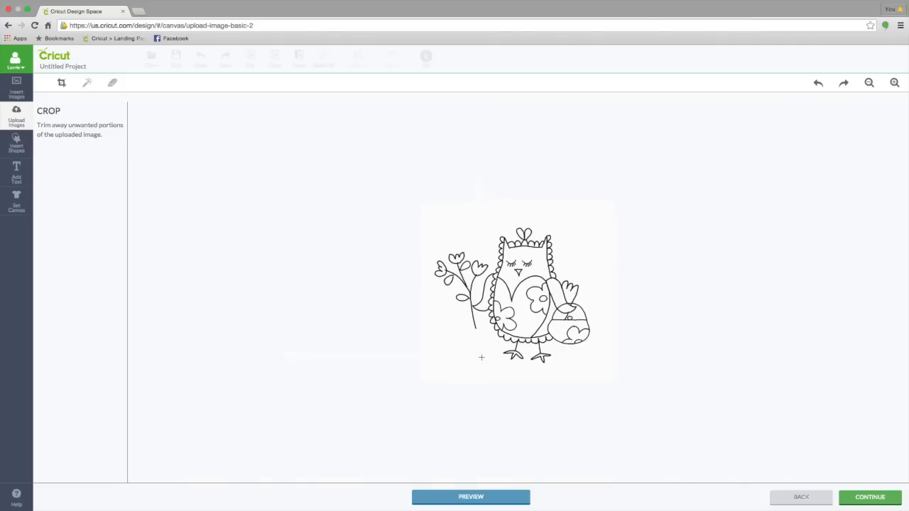
mouse_move(94, 80)
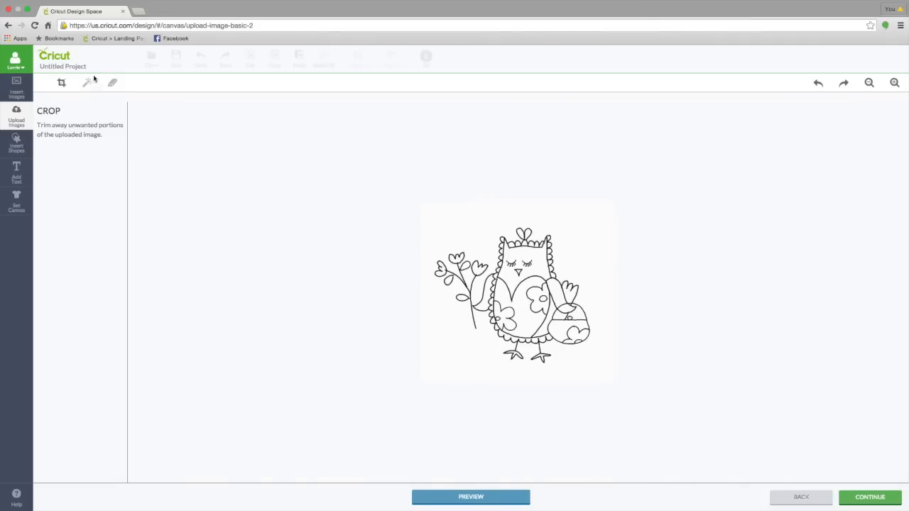
left_click(87, 83)
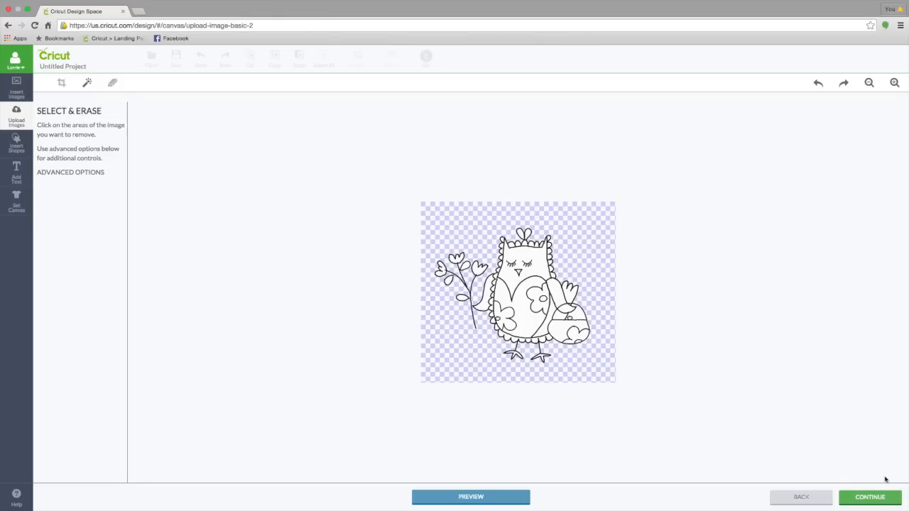
mouse_move(472, 497)
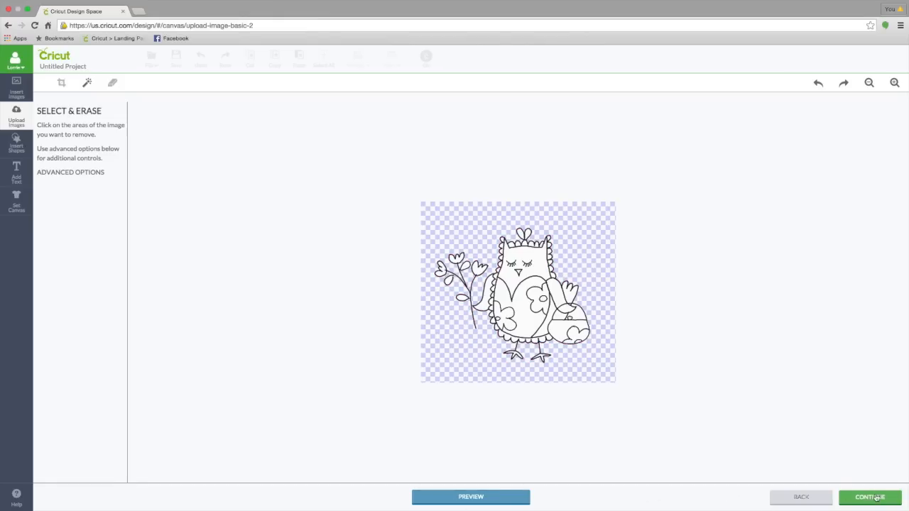
left_click(869, 497)
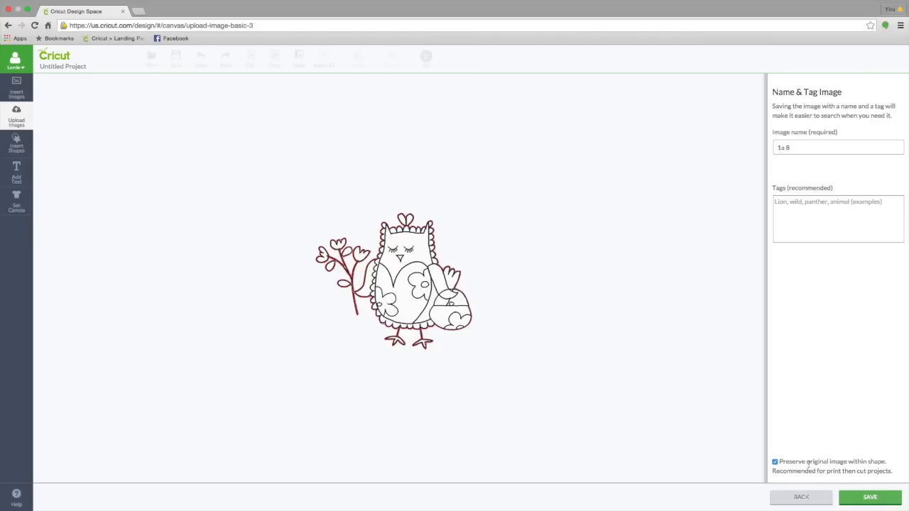
Step: Save the flower owl preserving the original image and insert it beside the branch owl
left_click(870, 497)
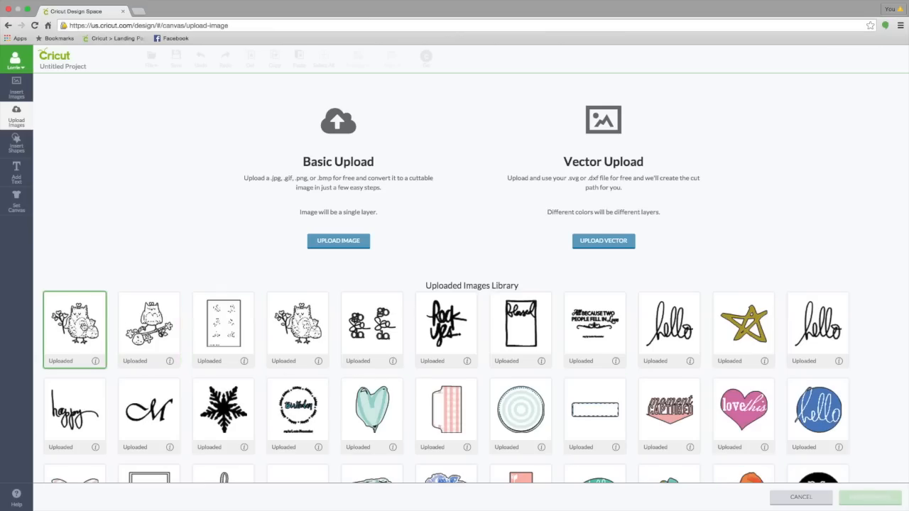
left_click(860, 497)
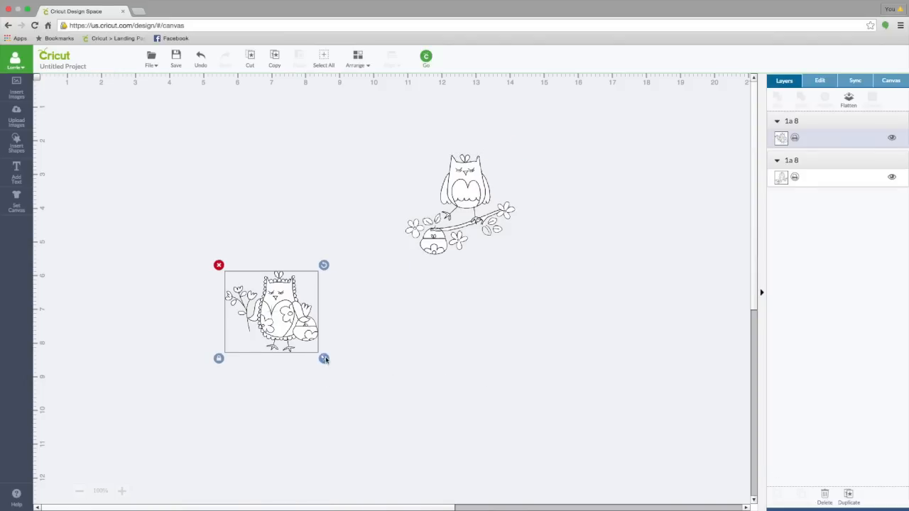
Step: Enlarge the flower owl so it sits bigger on the left of the smaller branch owl
left_click_drag(324, 358, 412, 330)
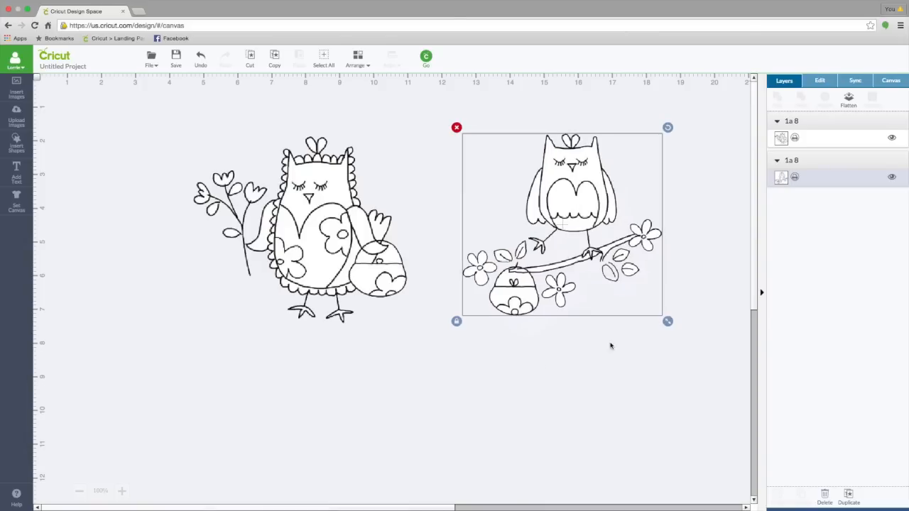
left_click_drag(667, 321, 578, 239)
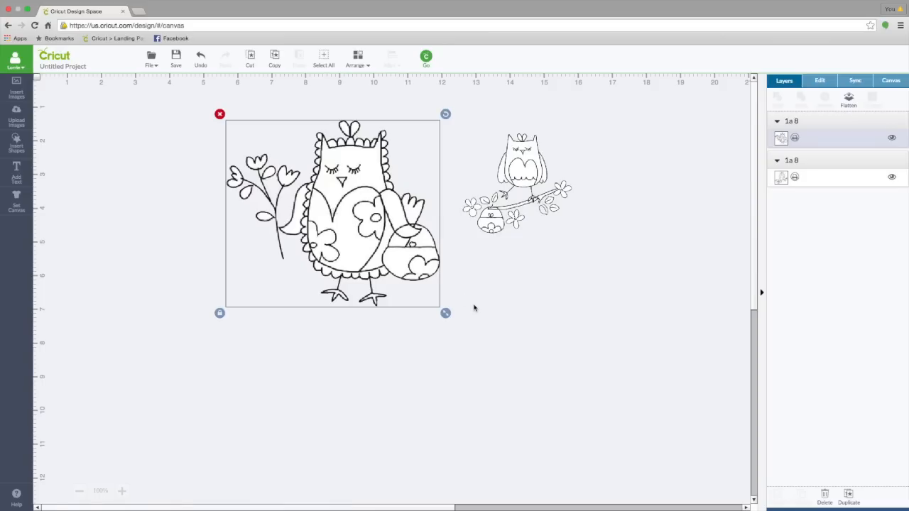
mouse_move(16, 117)
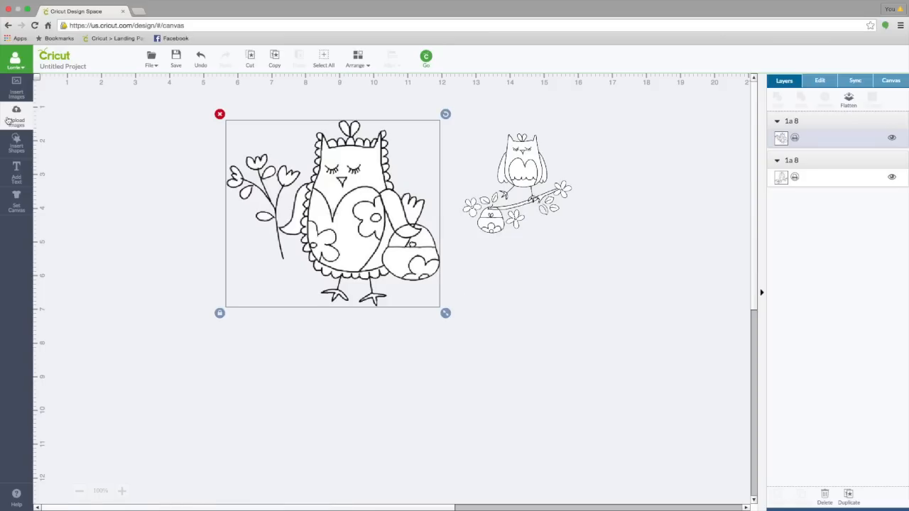
Step: Insert the full six-owl sheet from the Uploaded Images Library onto the canvas
left_click(16, 114)
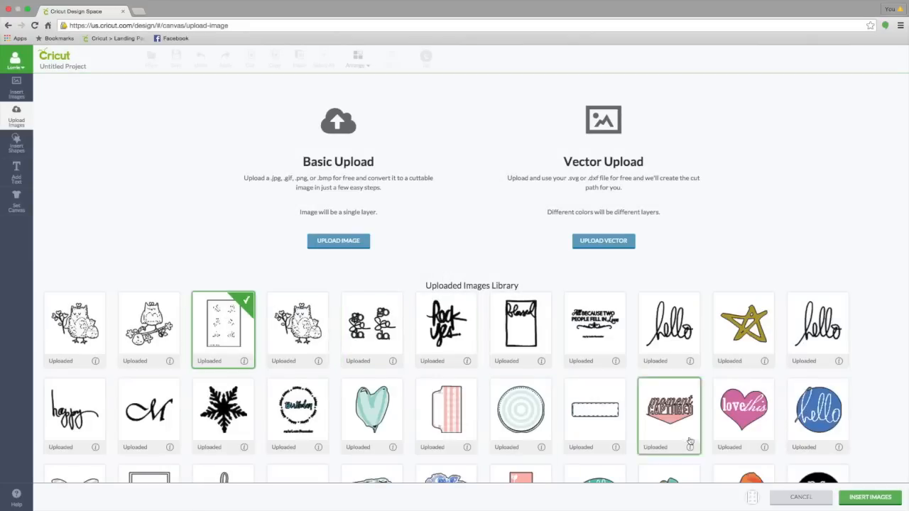
left_click(870, 497)
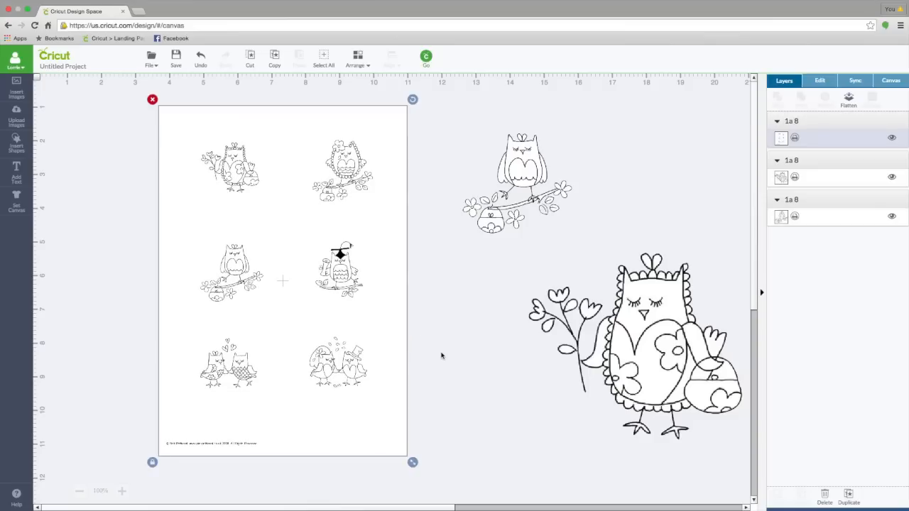
mouse_move(17, 135)
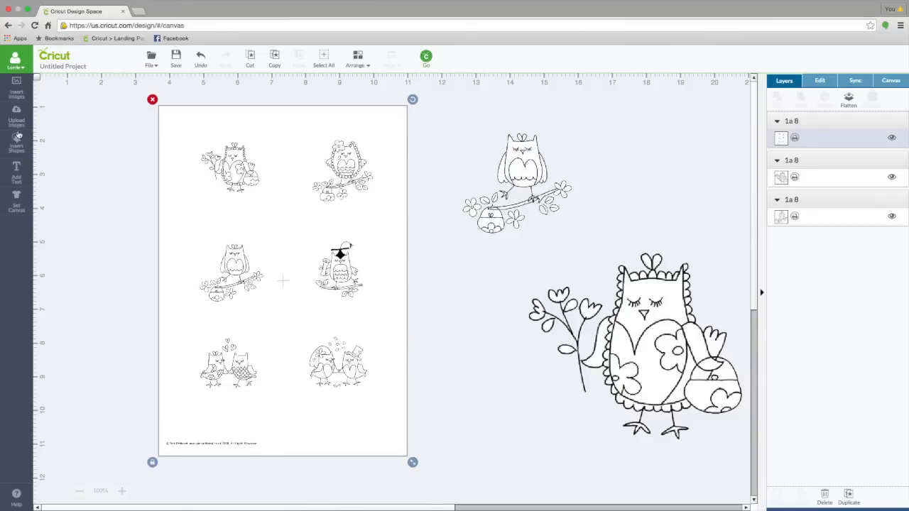
Step: Stretch a square over the sheet's lower two rows, slice, then undo the slice
left_click(16, 143)
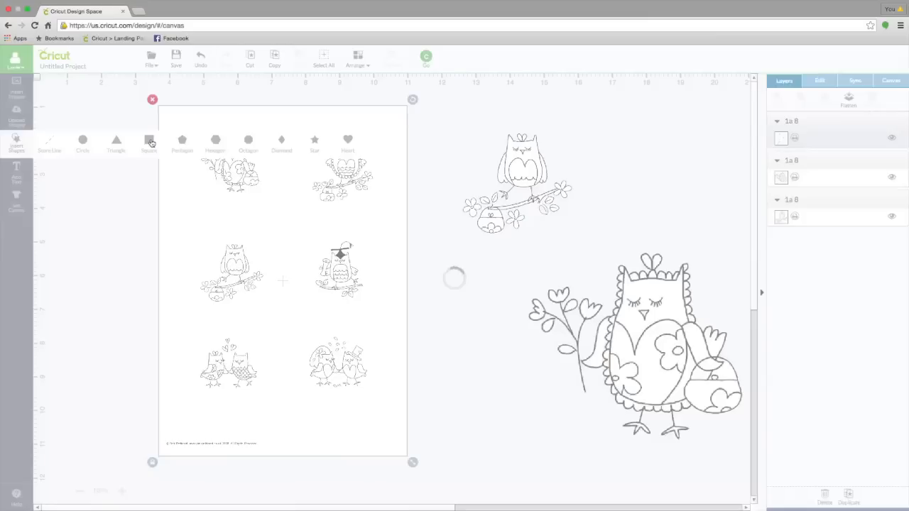
left_click(148, 143)
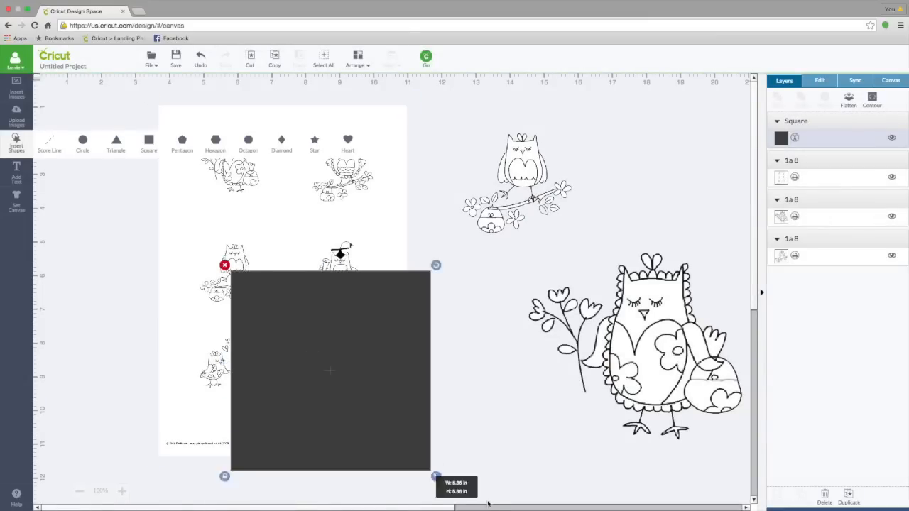
left_click_drag(330, 369, 287, 338)
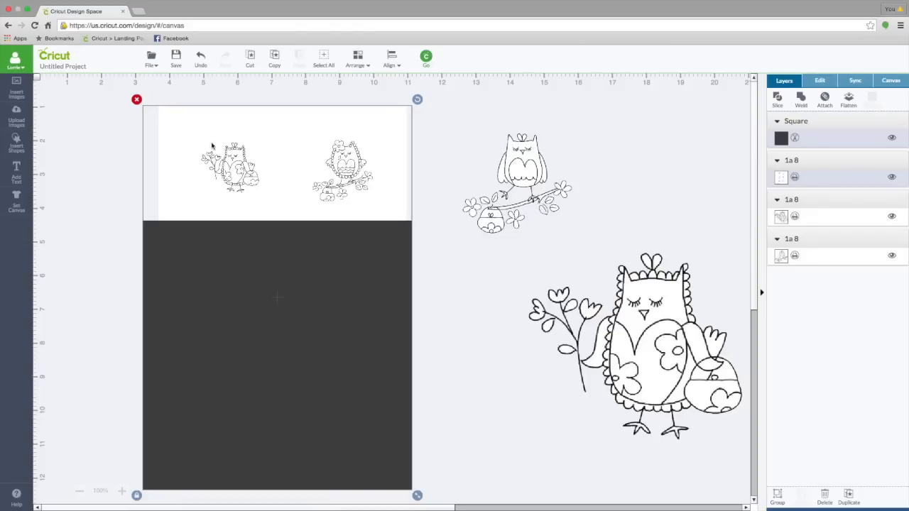
left_click(777, 99)
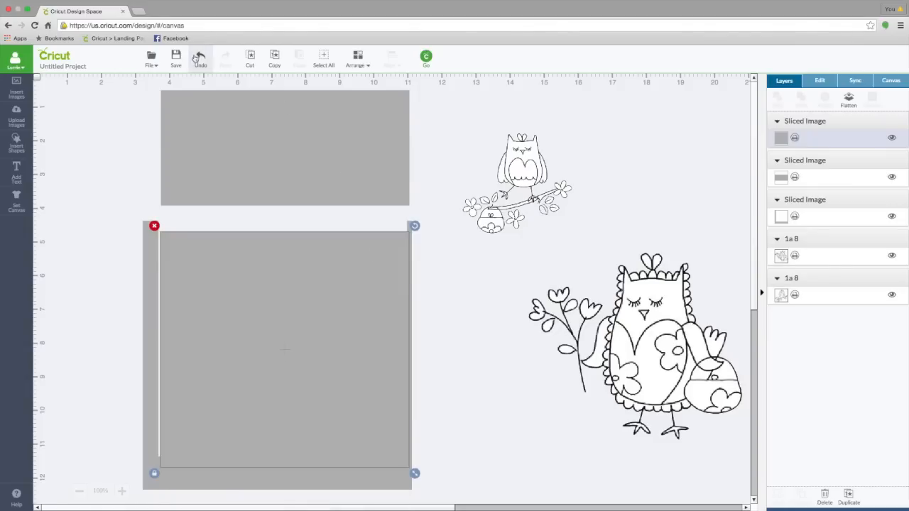
left_click(200, 58)
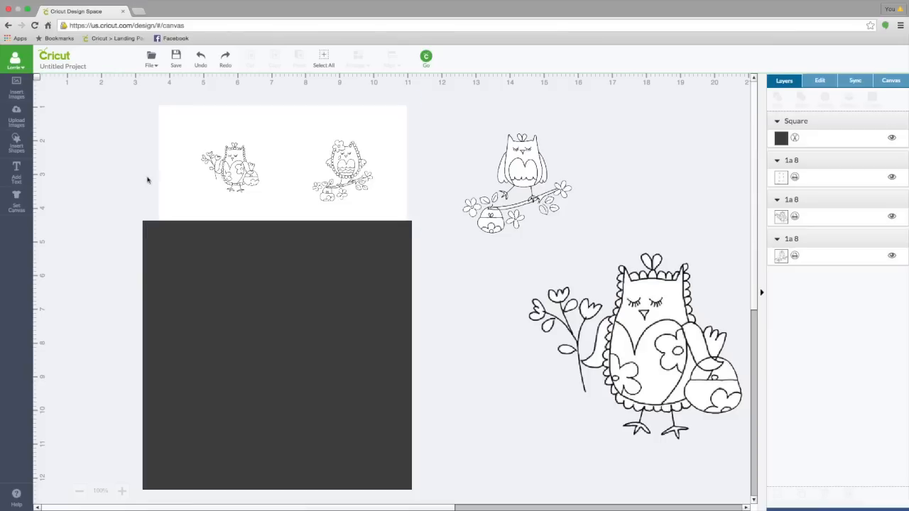
Step: Flatten the selected owl sheet and square into one printable layer
left_click(277, 355)
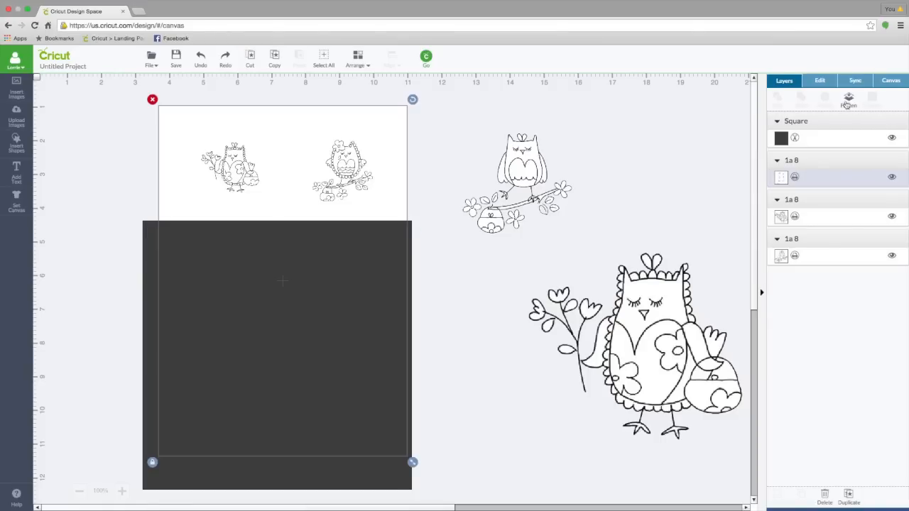
left_click(850, 100)
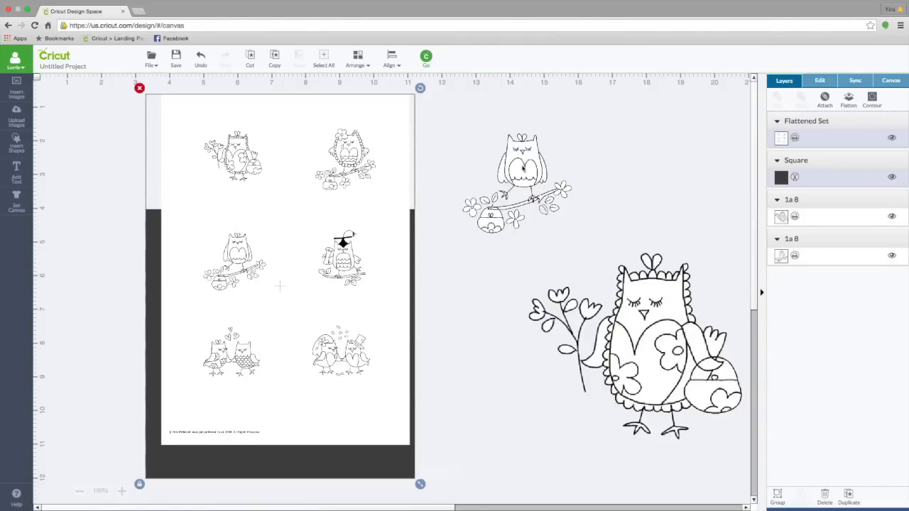
mouse_move(140, 88)
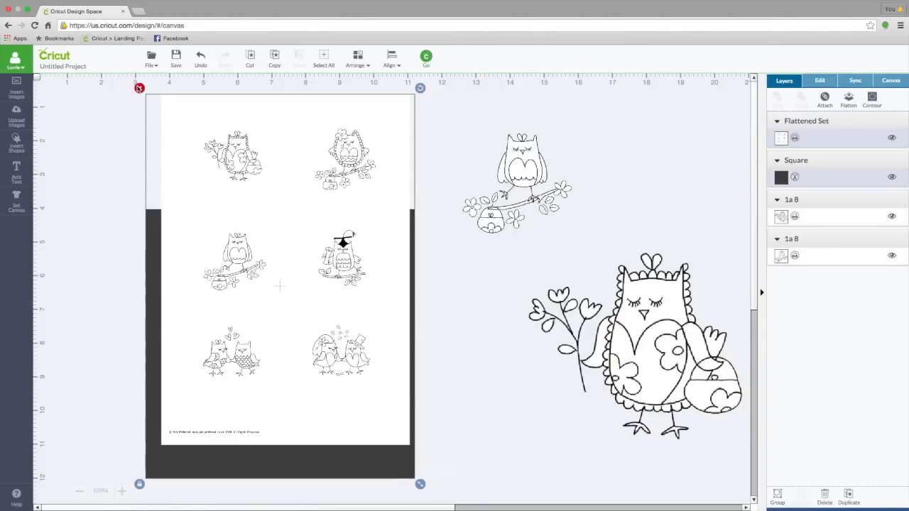